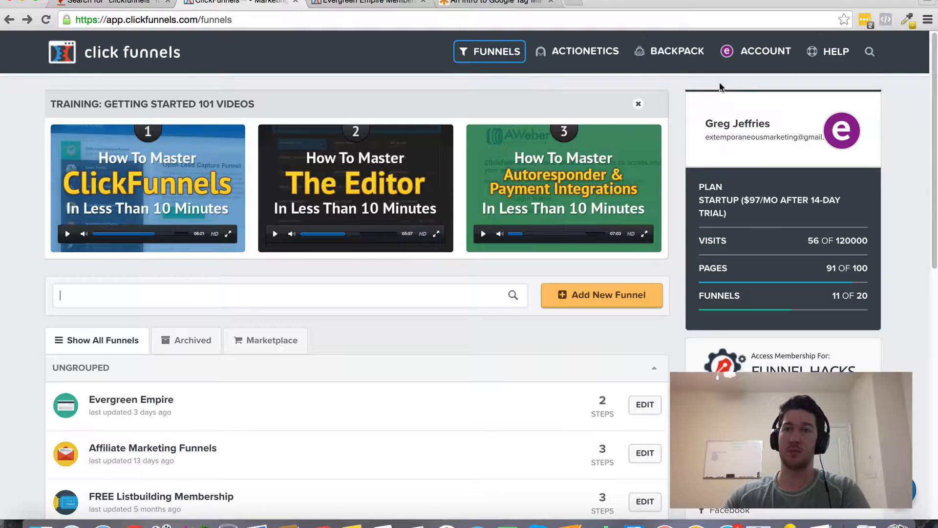
Open Integrations from the Account menu to view connected services like GetResponse and Actionetics.
left_click(765, 51)
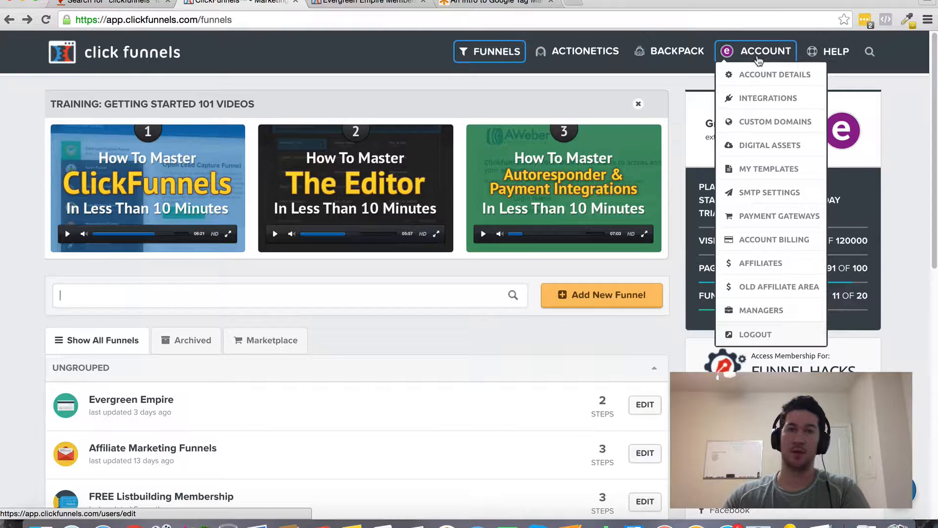
mouse_move(768, 98)
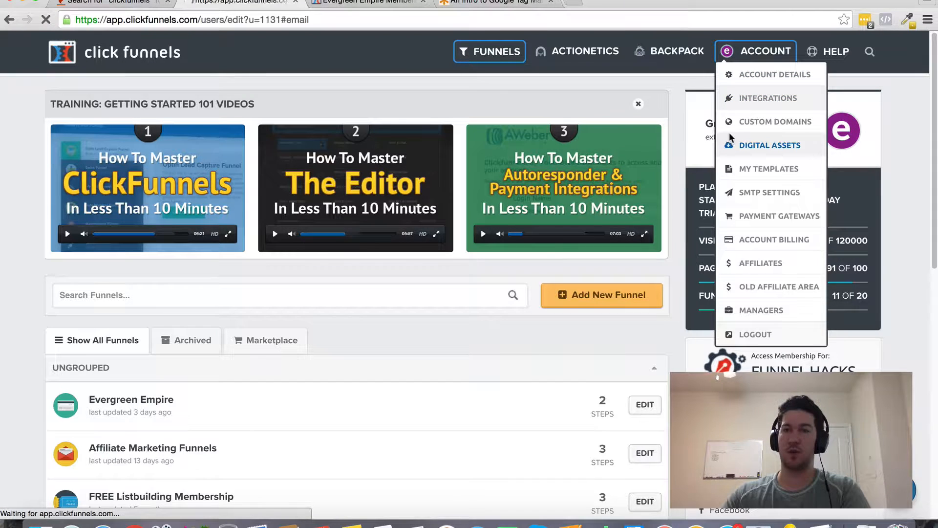
left_click(770, 97)
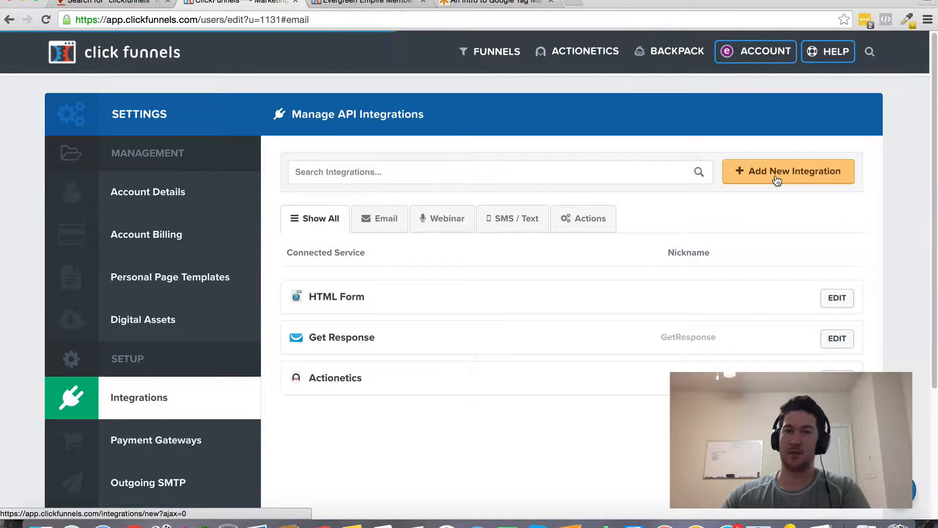
left_click(788, 171)
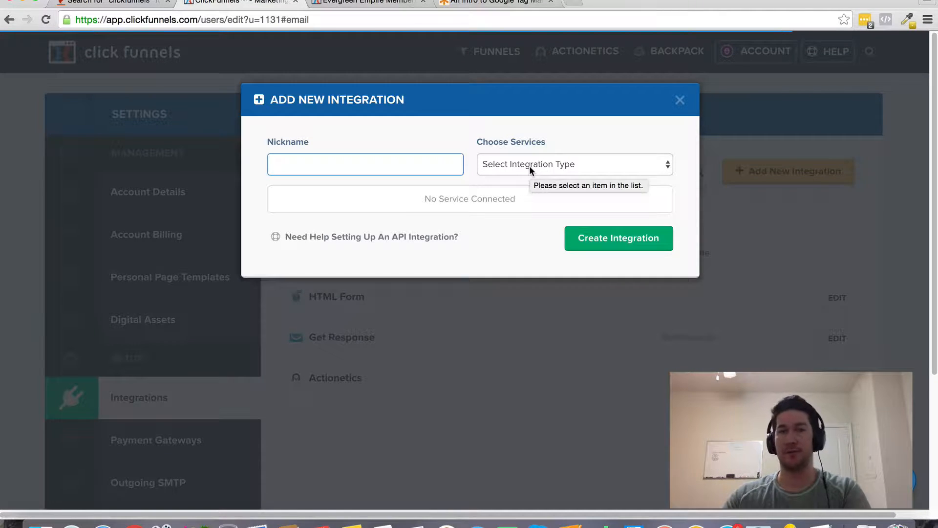
left_click(572, 164)
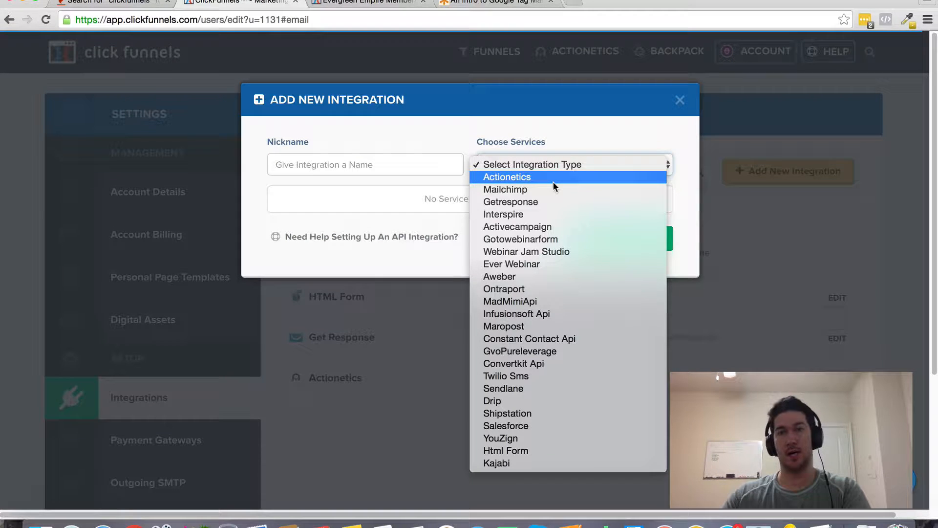
mouse_move(531, 216)
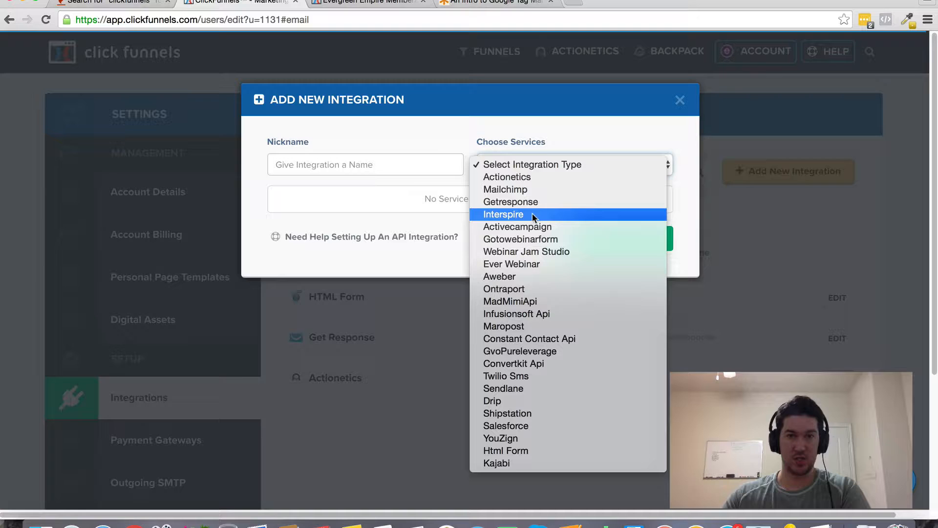
mouse_move(434, 177)
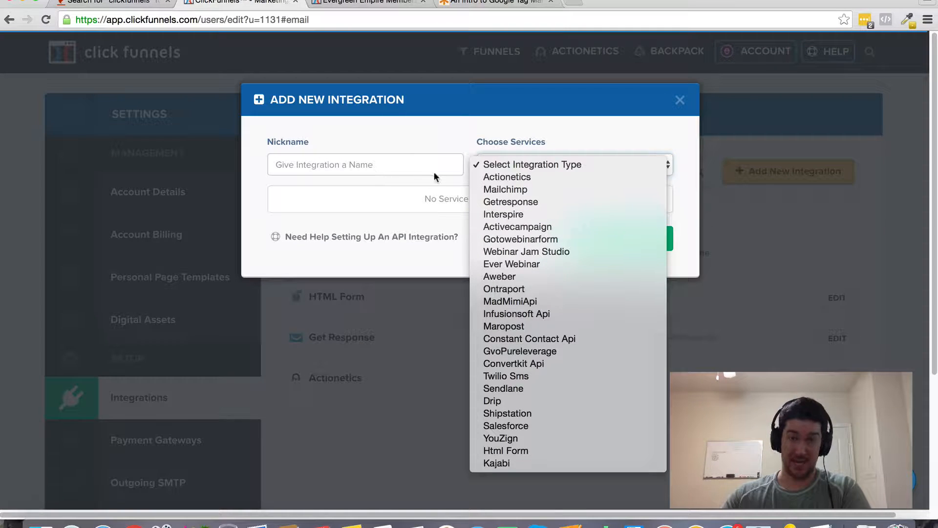
mouse_move(510, 202)
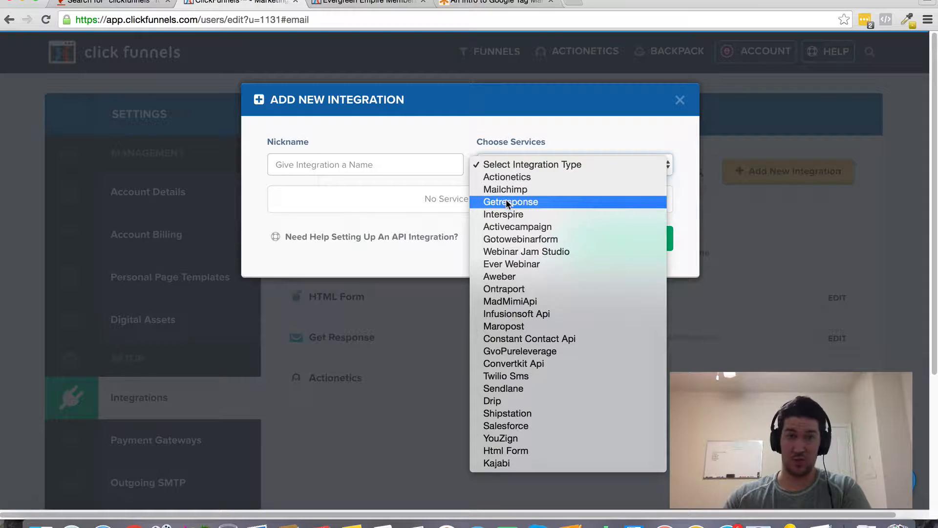
mouse_move(525, 251)
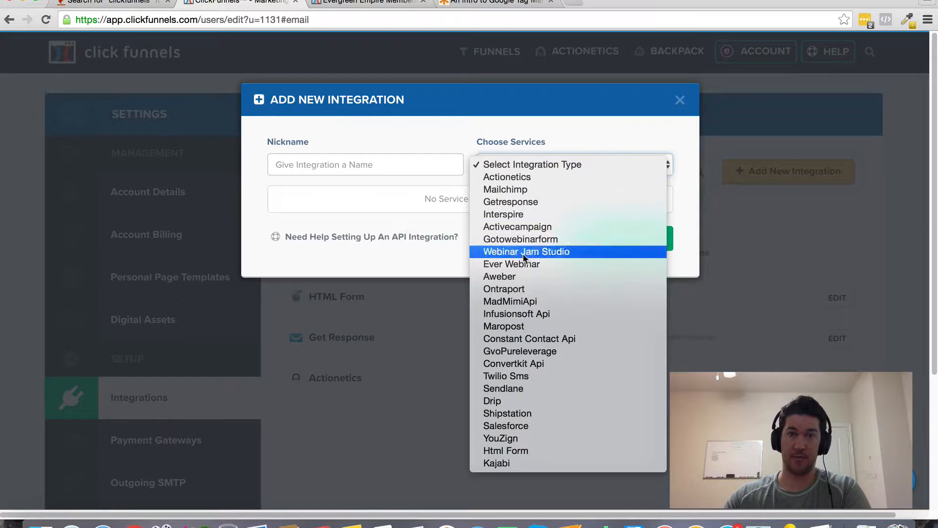
mouse_move(520, 239)
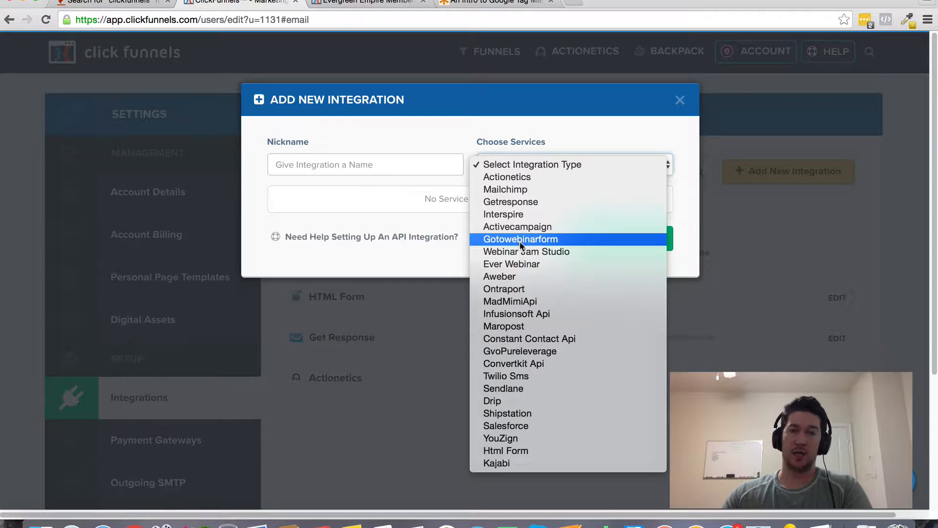
mouse_move(562, 155)
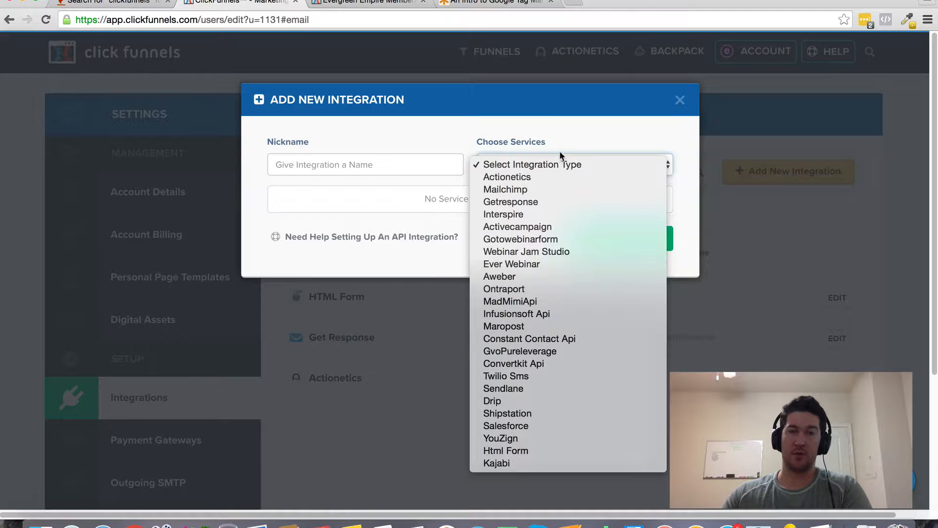
left_click(679, 100)
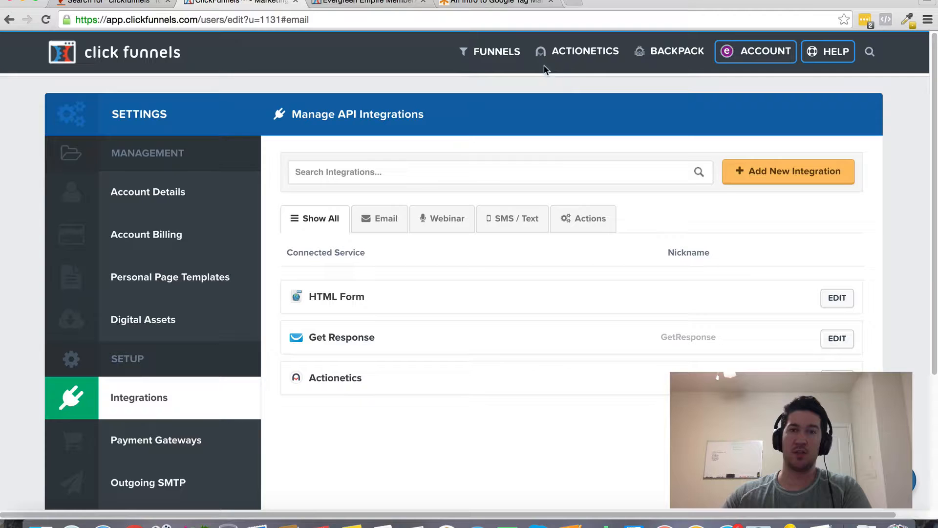
left_click(495, 51)
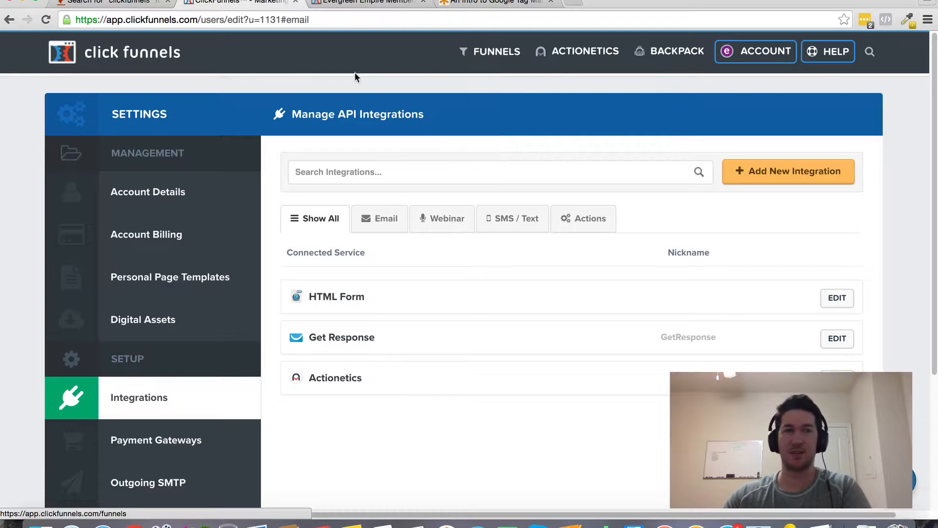
left_click(496, 51)
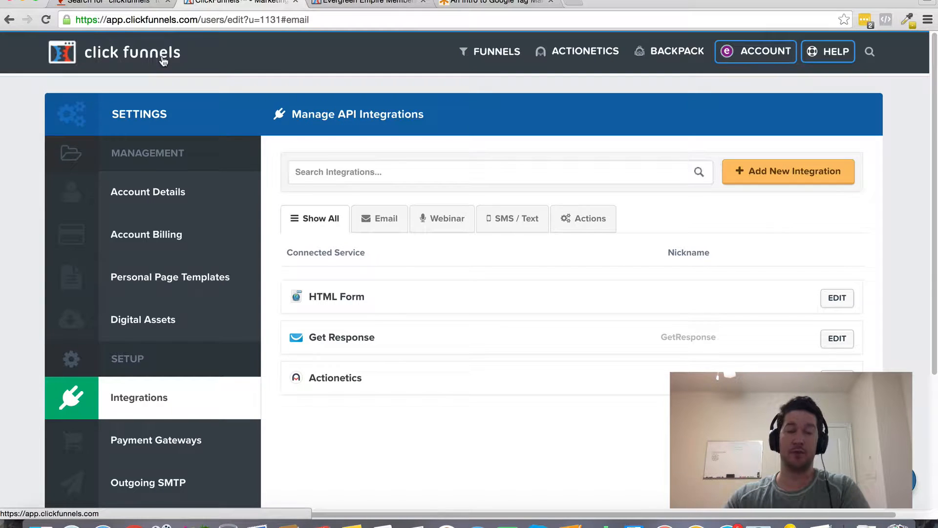
left_click(495, 51)
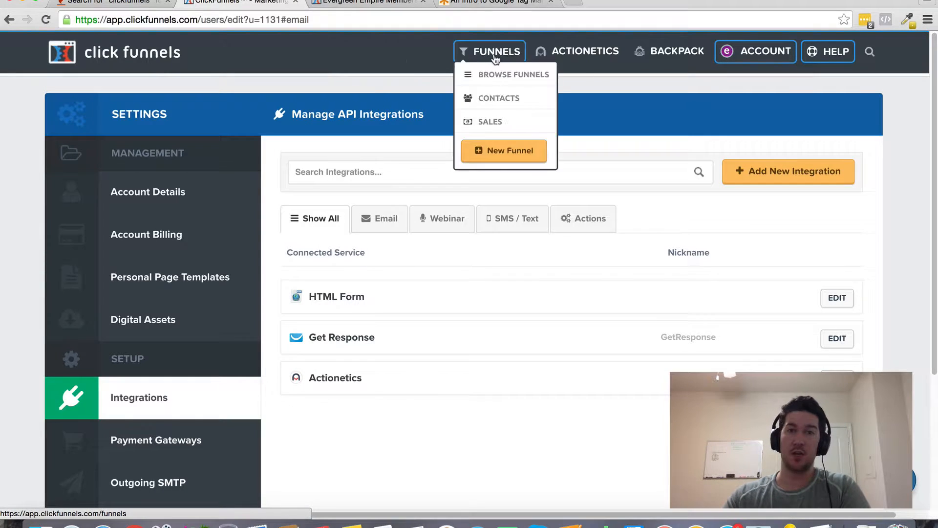
mouse_move(513, 75)
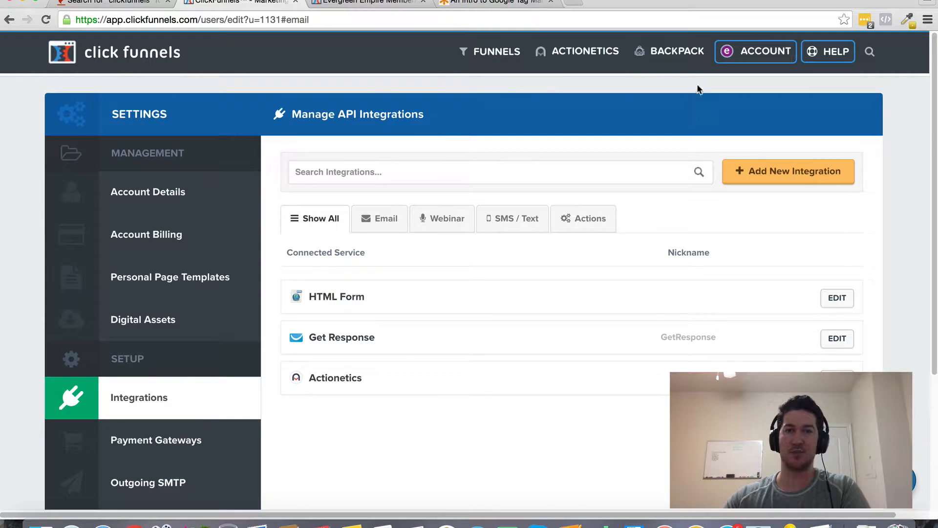
mouse_move(128, 59)
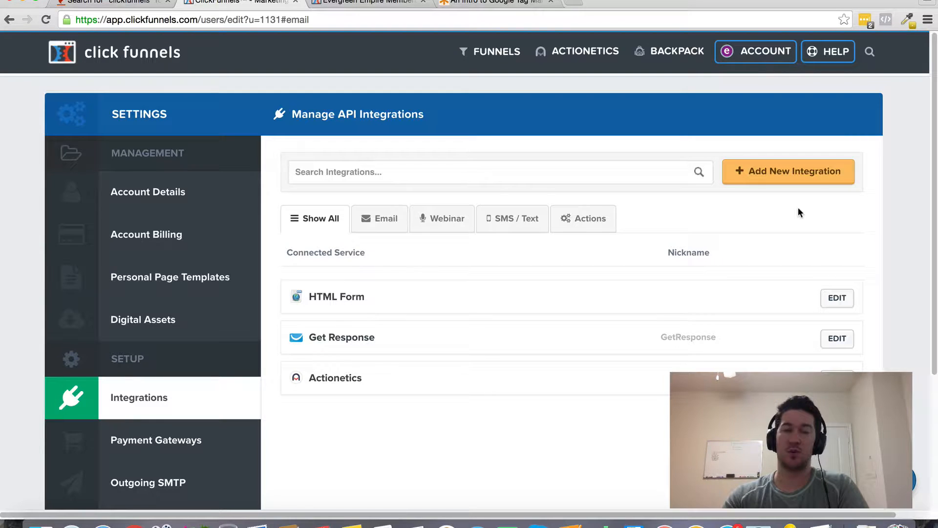
mouse_move(781, 202)
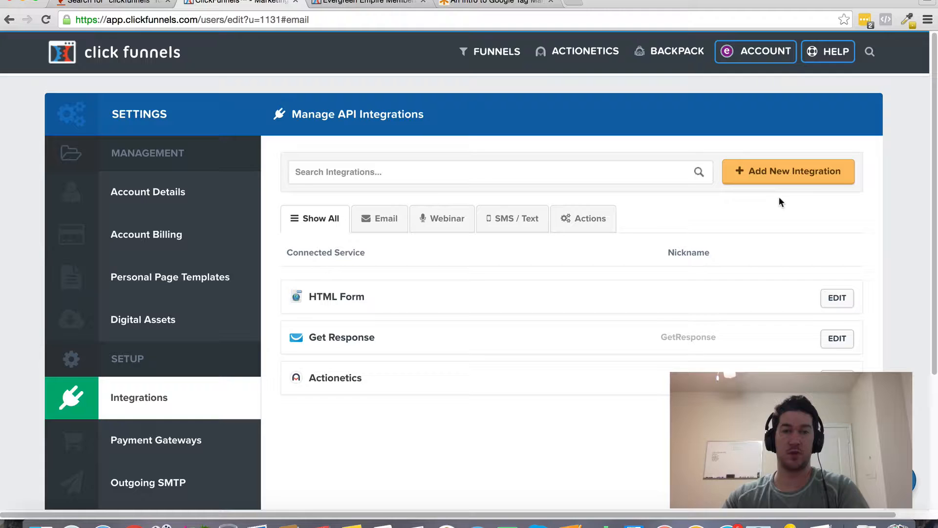
mouse_move(126, 54)
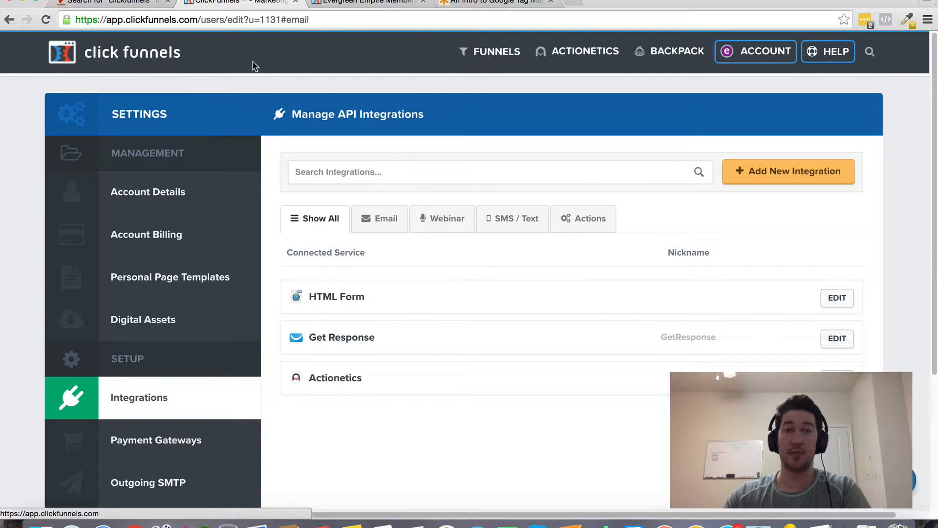
mouse_move(232, 39)
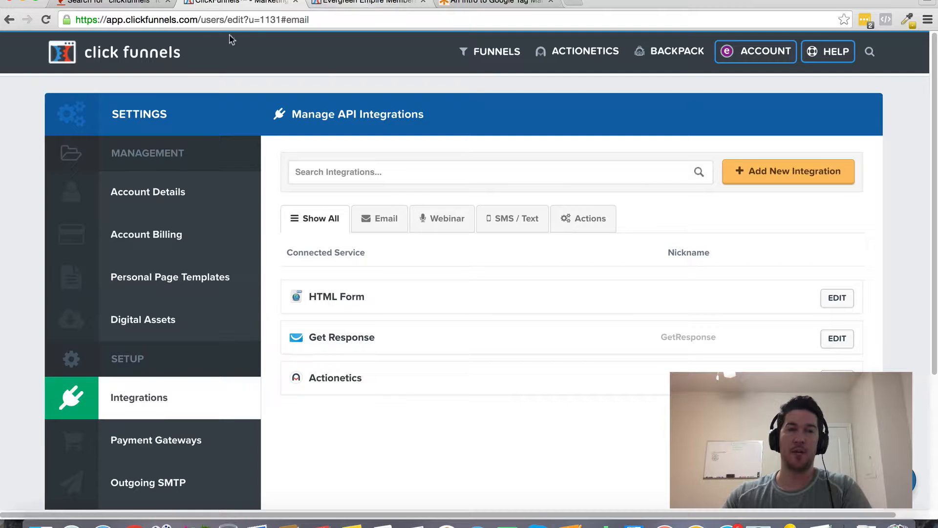
mouse_move(142, 64)
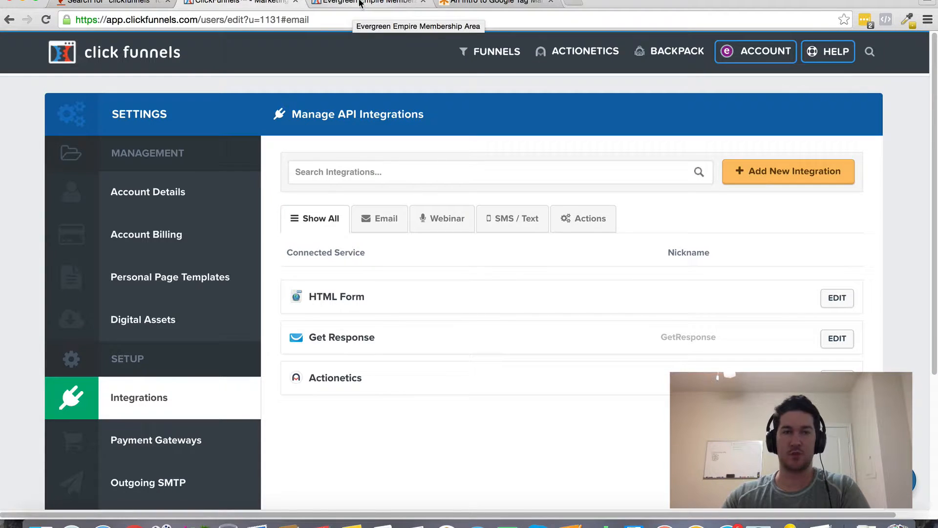
left_click(365, 2)
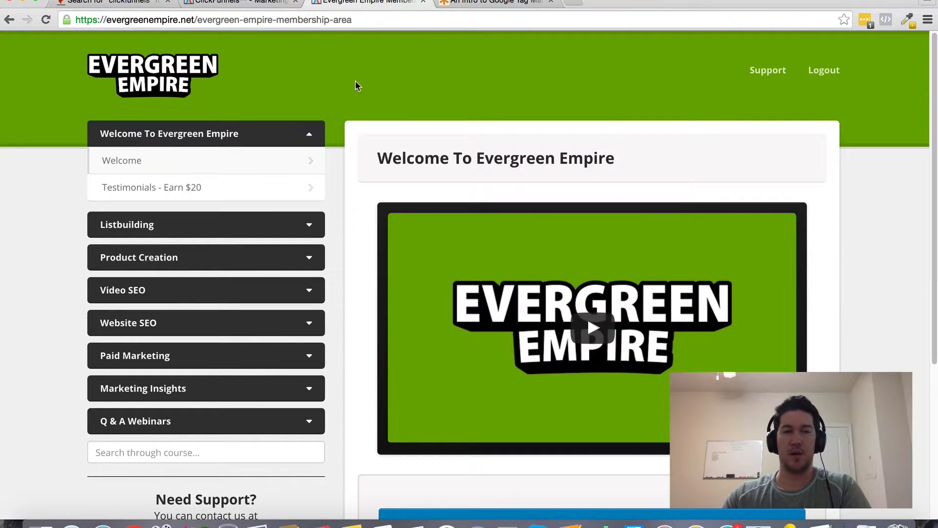
mouse_move(308, 232)
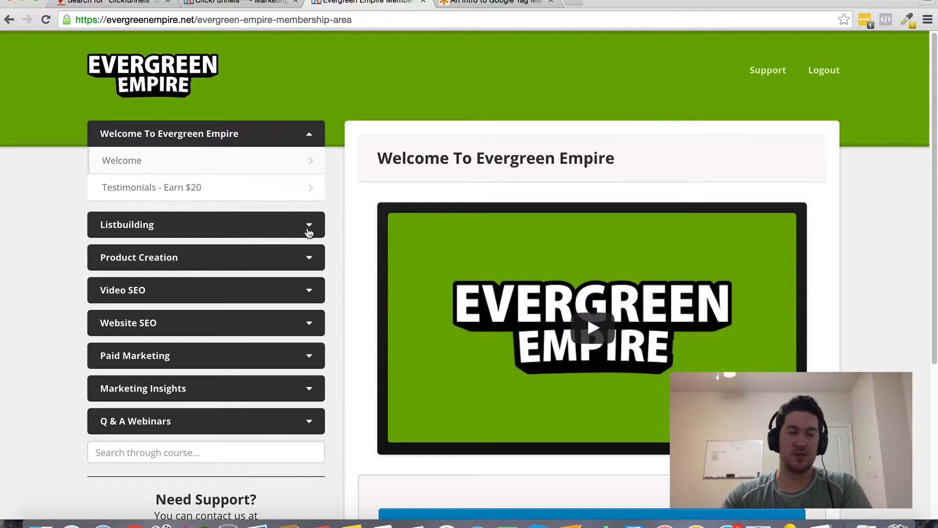
scroll("down", 3)
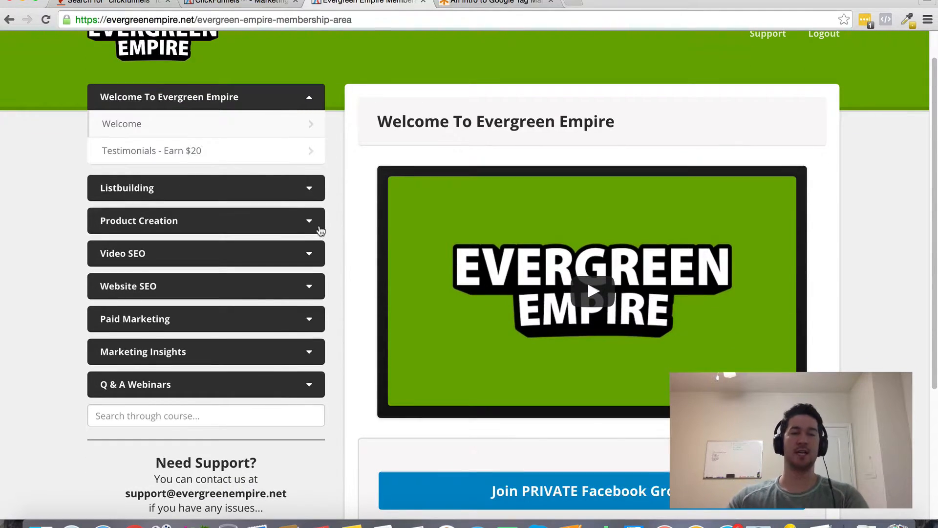
mouse_move(301, 192)
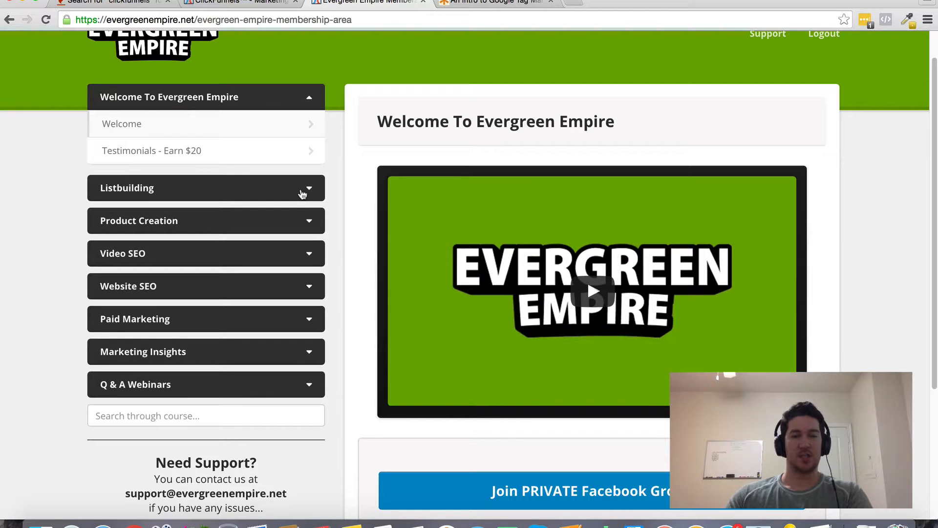
left_click(205, 187)
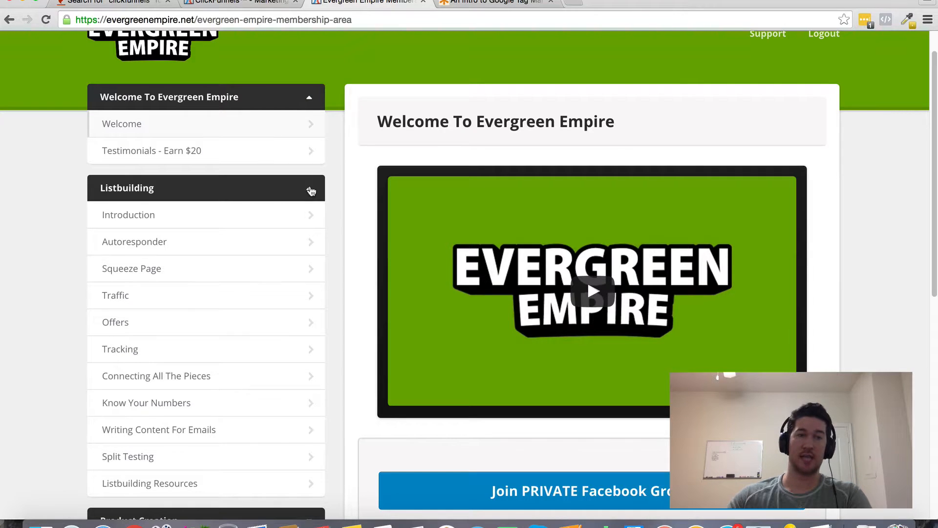
left_click(205, 188)
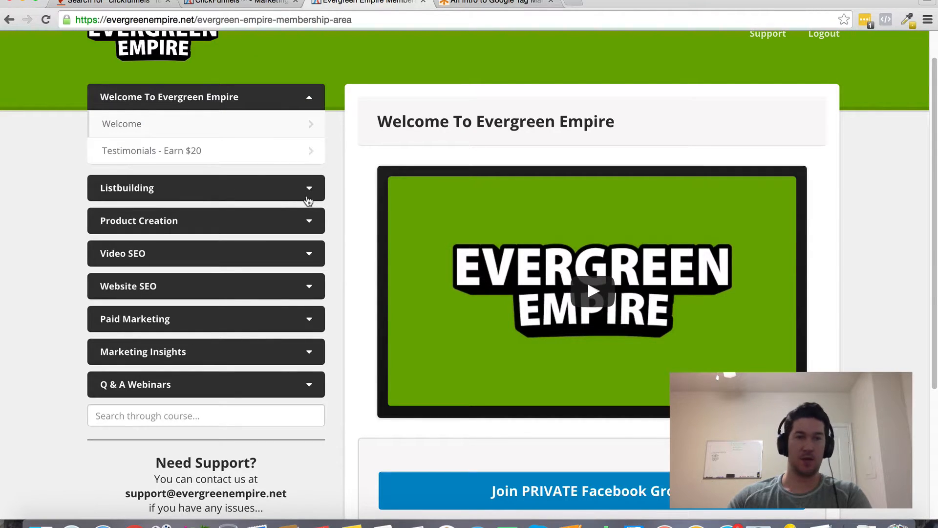
mouse_move(219, 223)
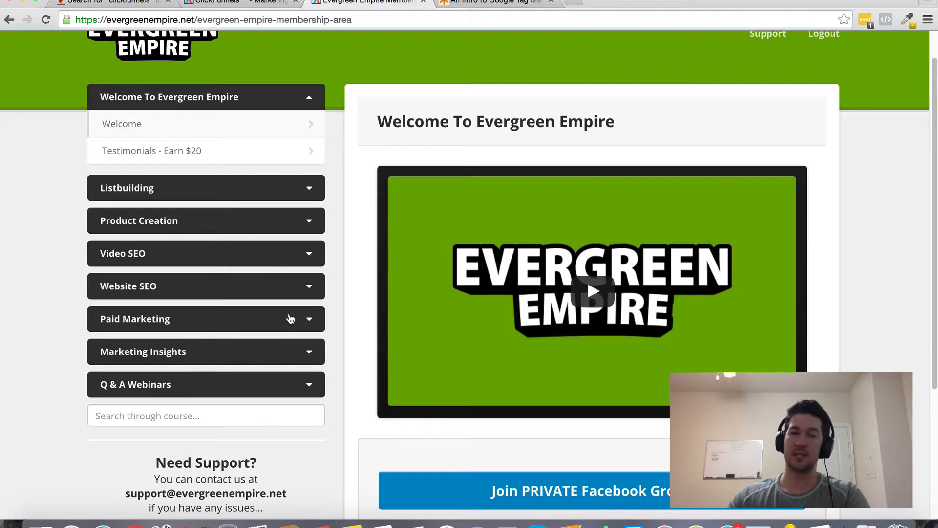
mouse_move(330, 171)
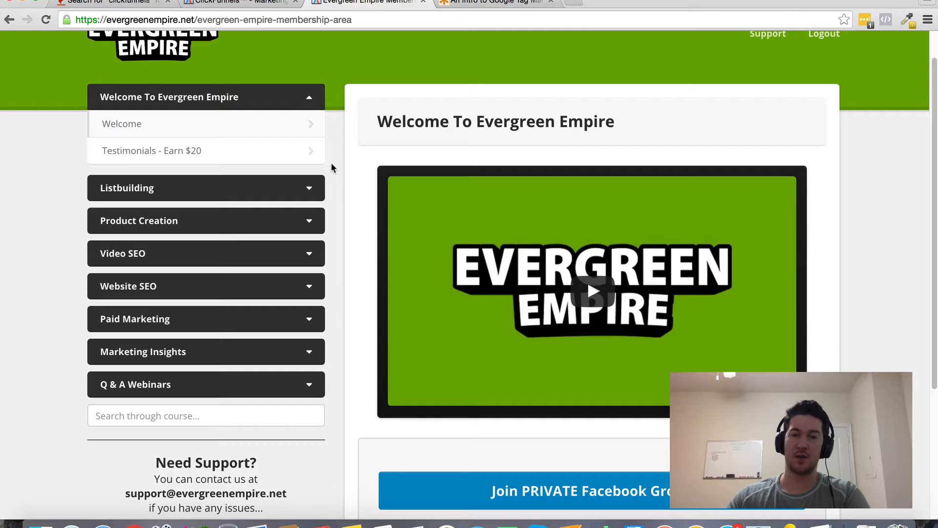
mouse_move(375, 464)
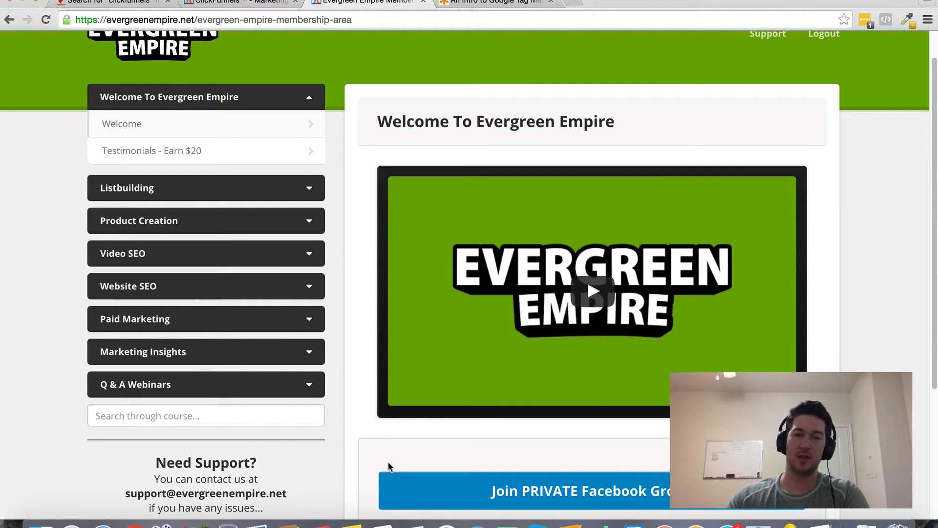
mouse_move(376, 447)
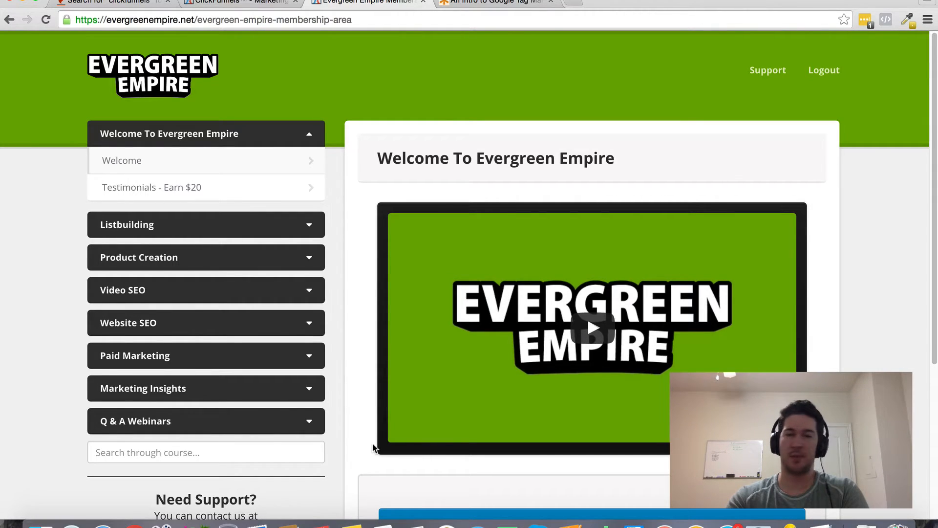
mouse_move(253, 401)
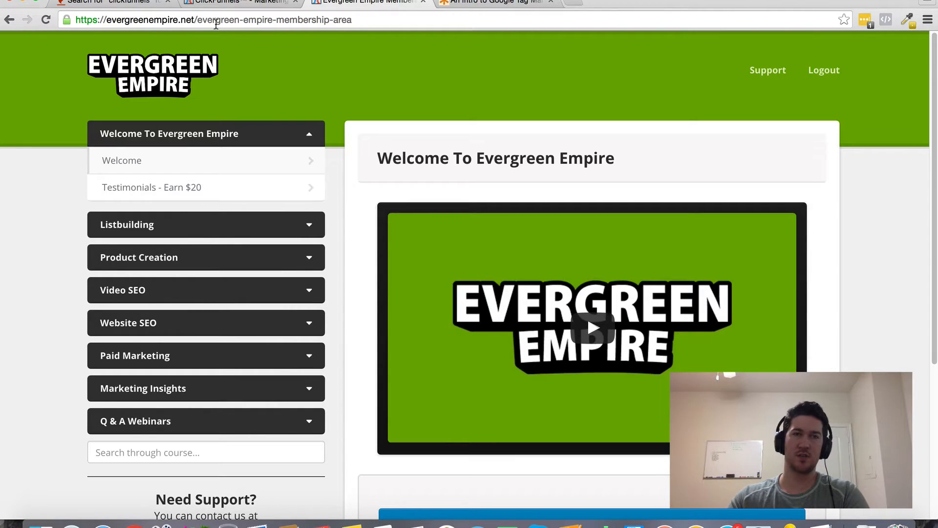
left_click(234, 2)
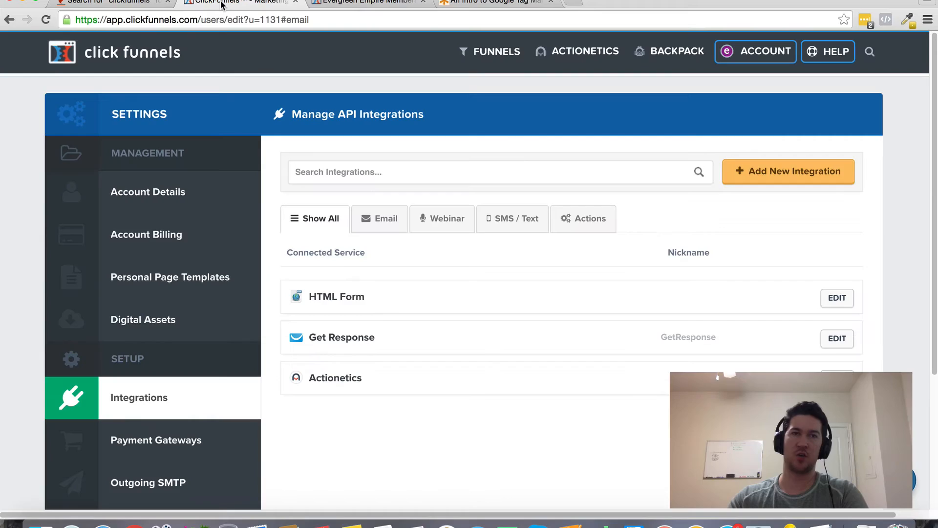